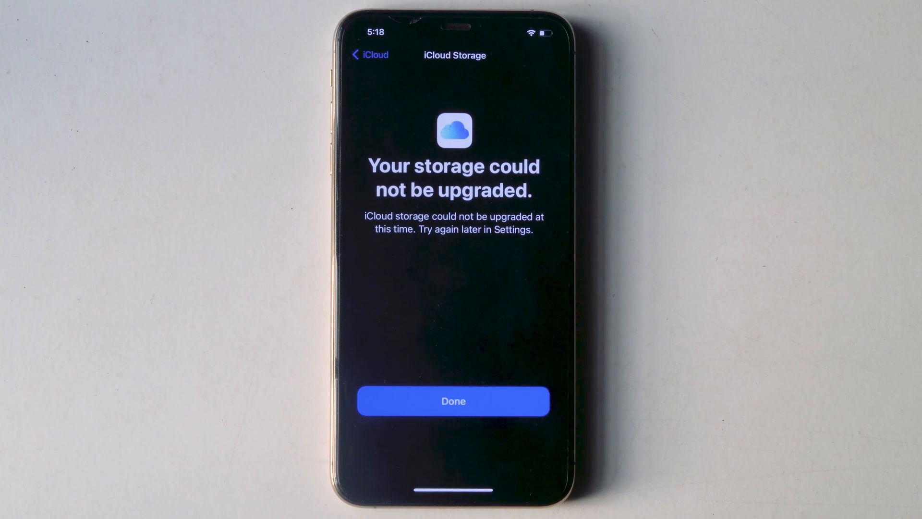
Close the 'Your storage could not be upgraded' message with Done
left_click(453, 401)
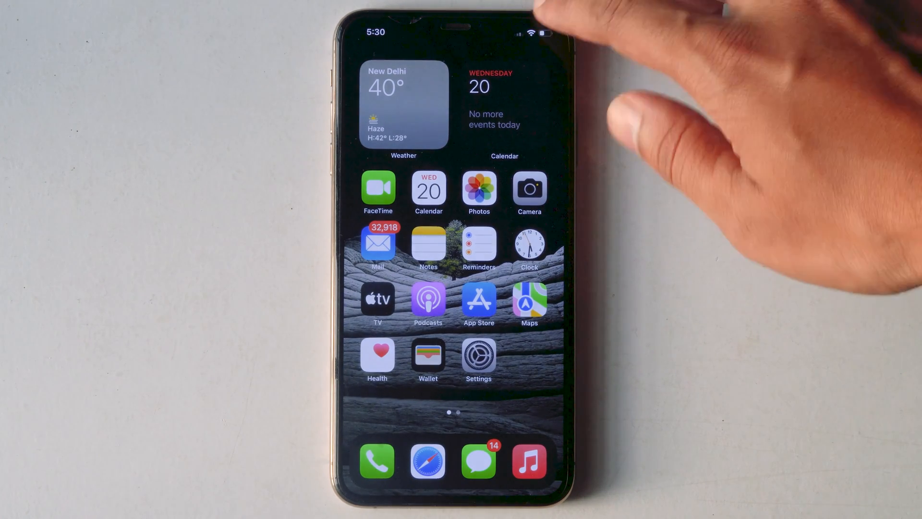
Pull down on the Home Screen, then launch the Settings app
left_click_drag(541, 30, 541, 176)
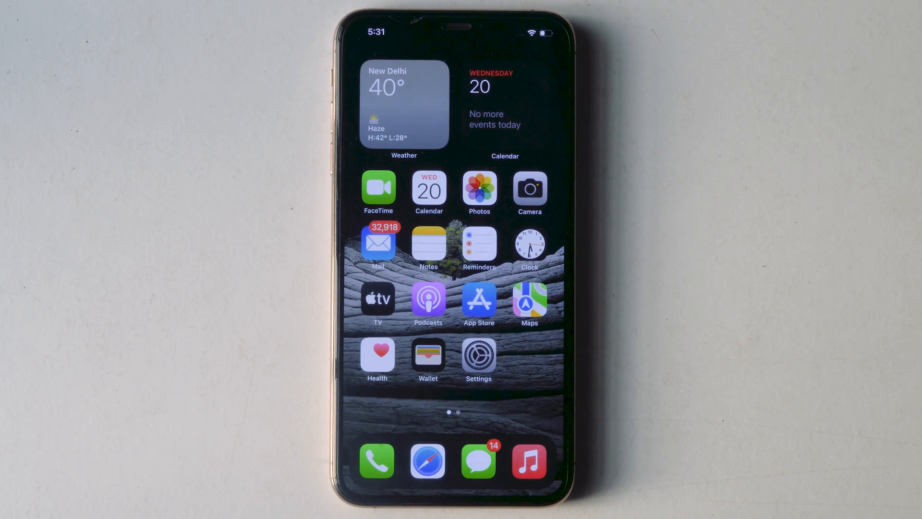
left_click(479, 356)
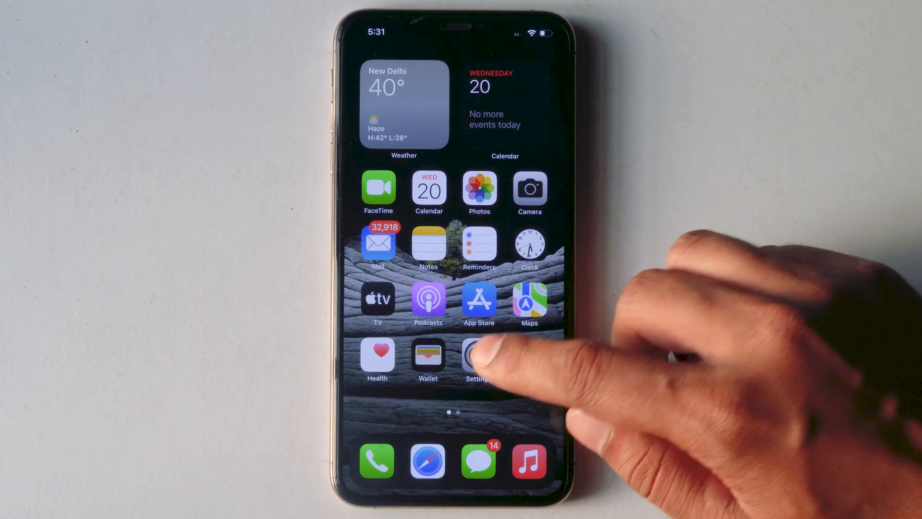
Open the Apple ID page, begin Sign Out, and cancel at the password prompt
left_click(477, 359)
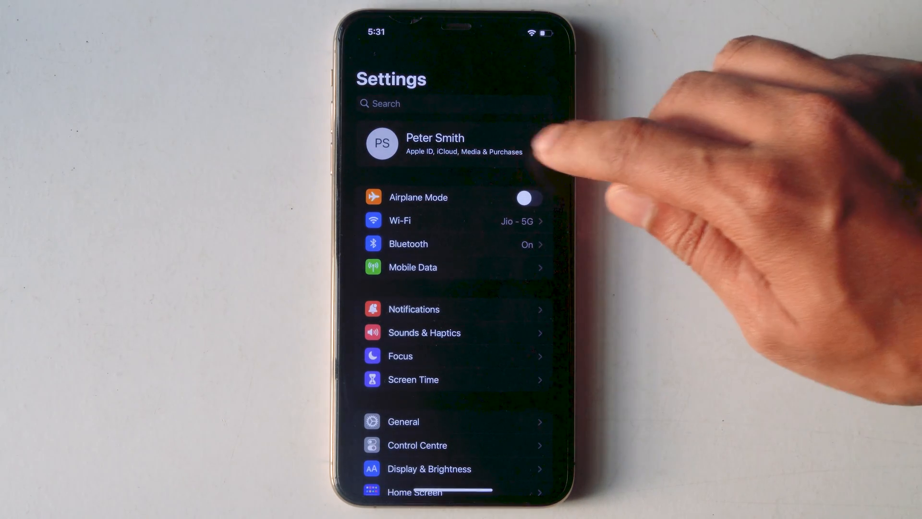
left_click(447, 143)
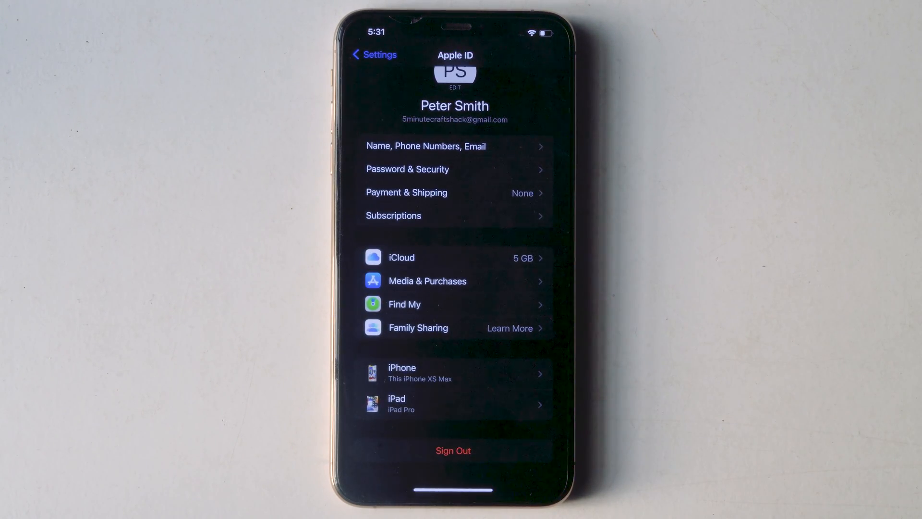
left_click(404, 304)
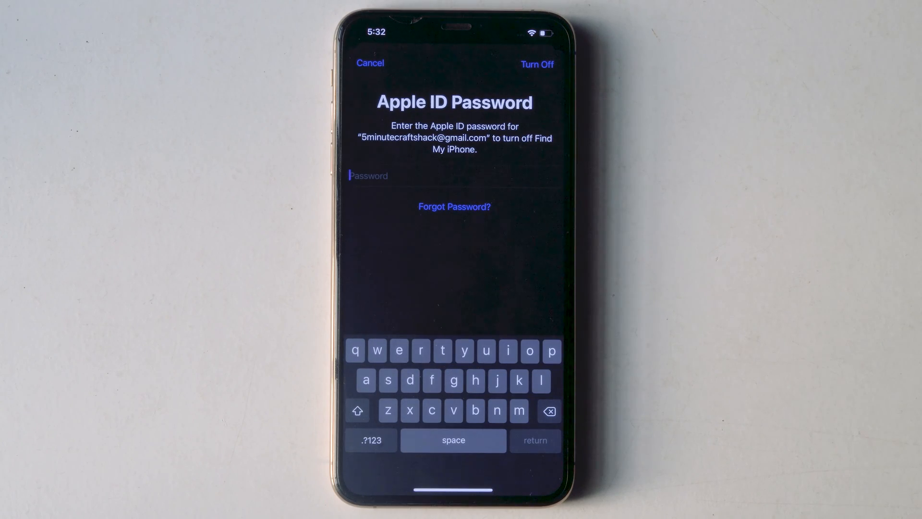
left_click(370, 63)
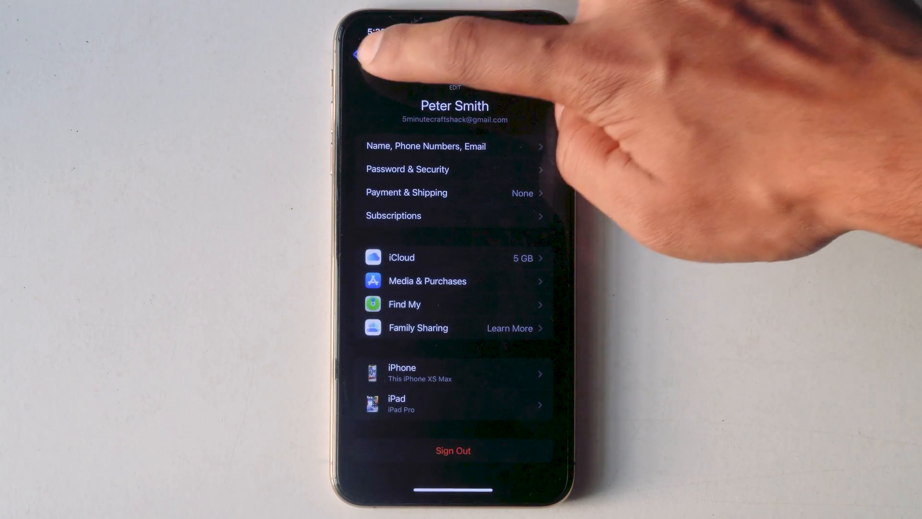
Return to Settings and open General > Transfer or Reset iPhone > Reset
left_click(364, 53)
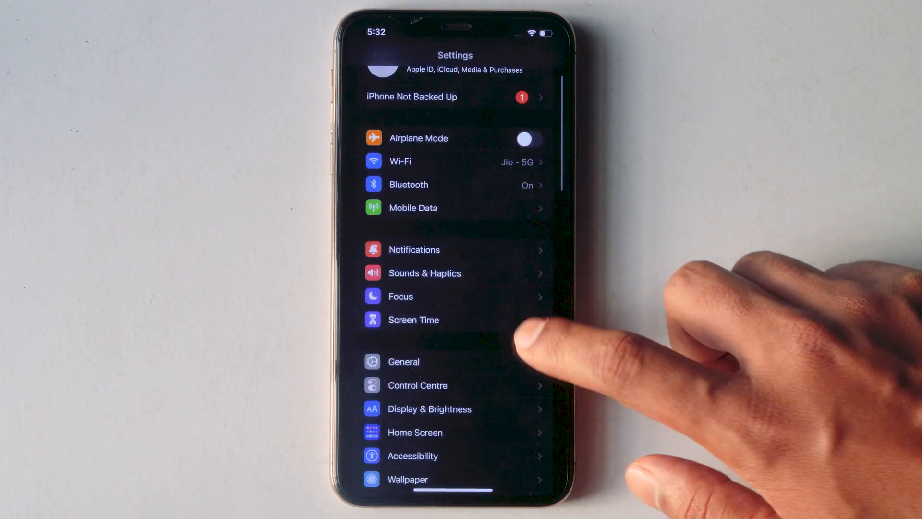
left_click(403, 362)
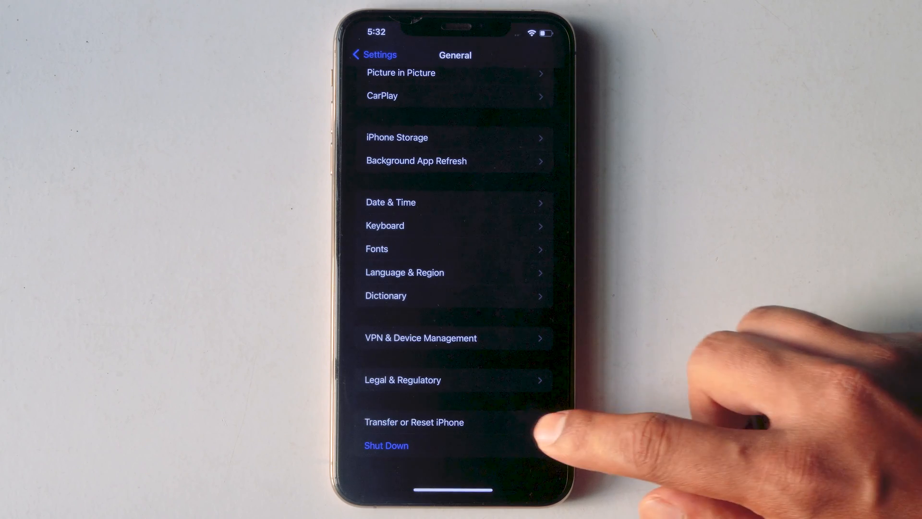
left_click(414, 422)
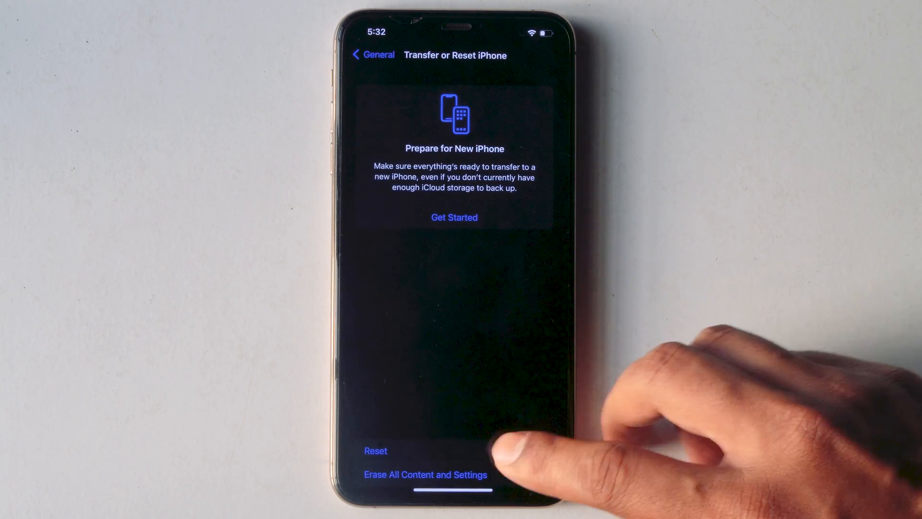
left_click(376, 451)
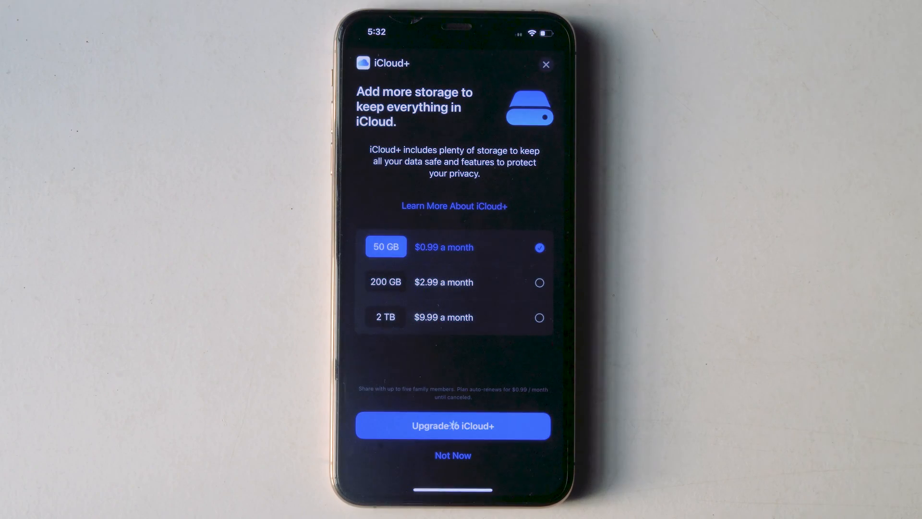
Upgrade to the 50 GB iCloud+ plan to reach the $0.99/month Subscribe sheet
left_click(452, 426)
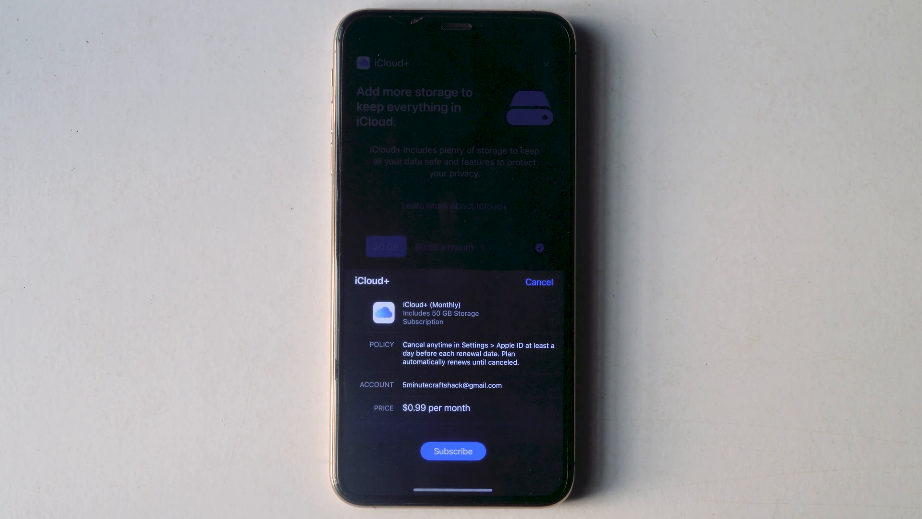